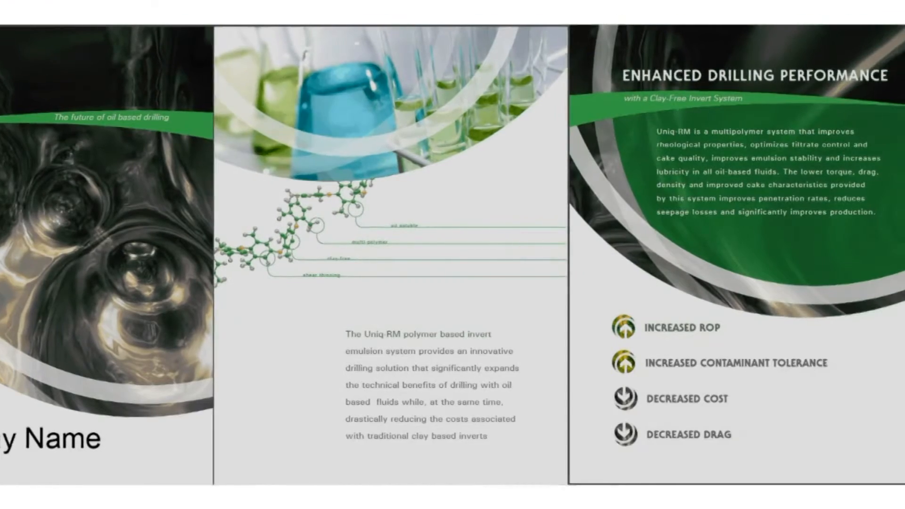
{"action": "scroll", "scroll_direction": "right", "scroll_amount": 3}
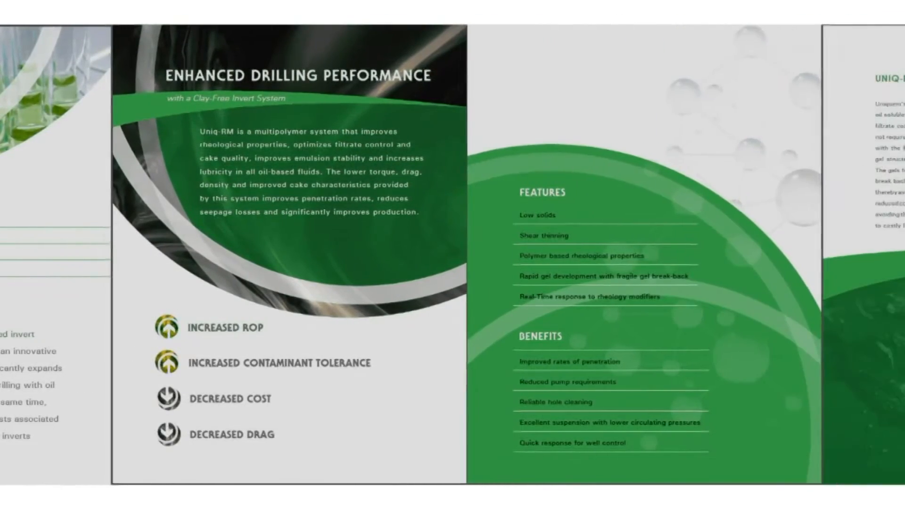
{"action": "scroll", "scroll_direction": "right", "scroll_amount": 3}
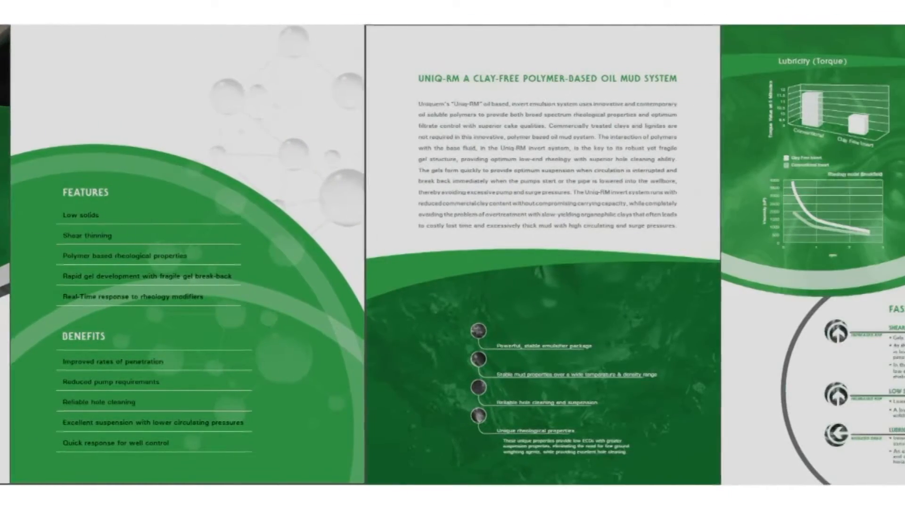